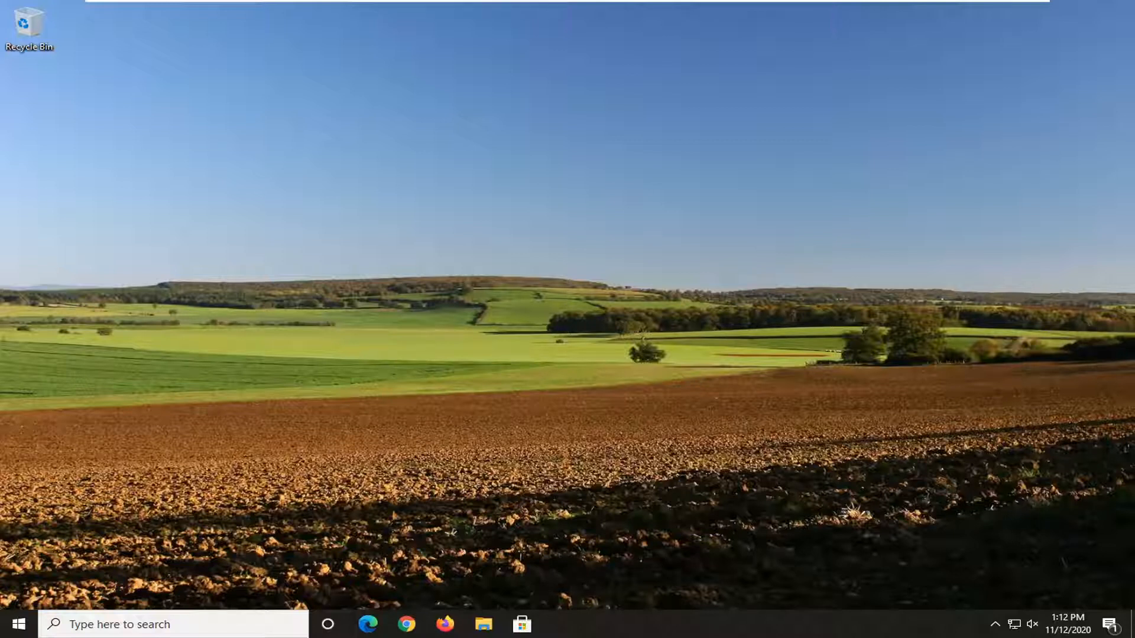
- Search the Start menu for 'printers' and open Printers & scanners settings
left_click(12, 624)
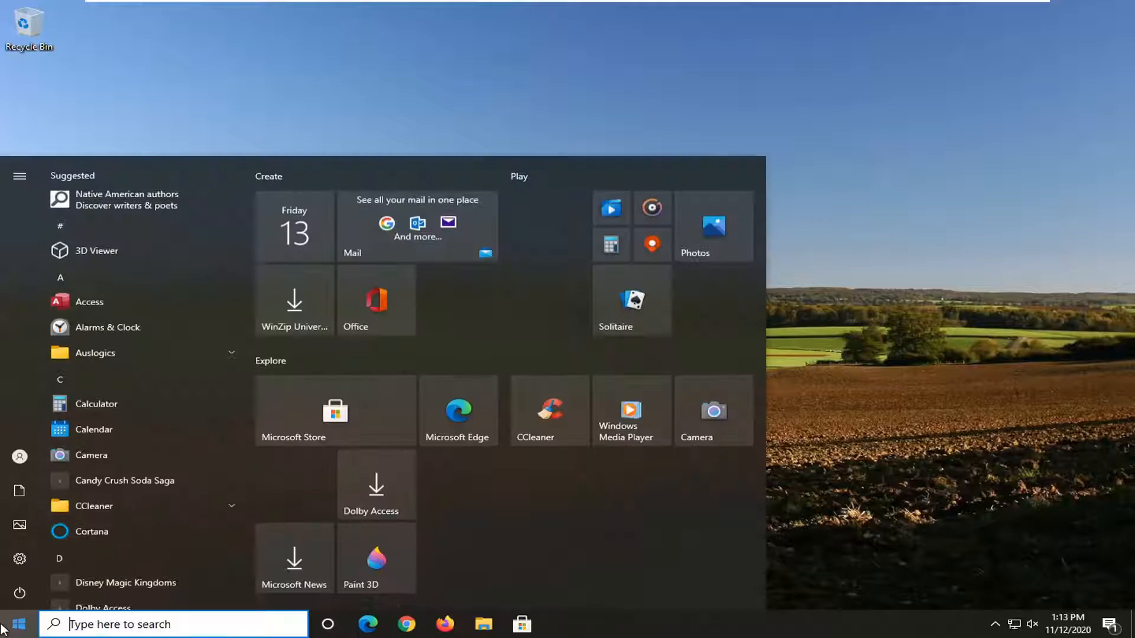
type("printers")
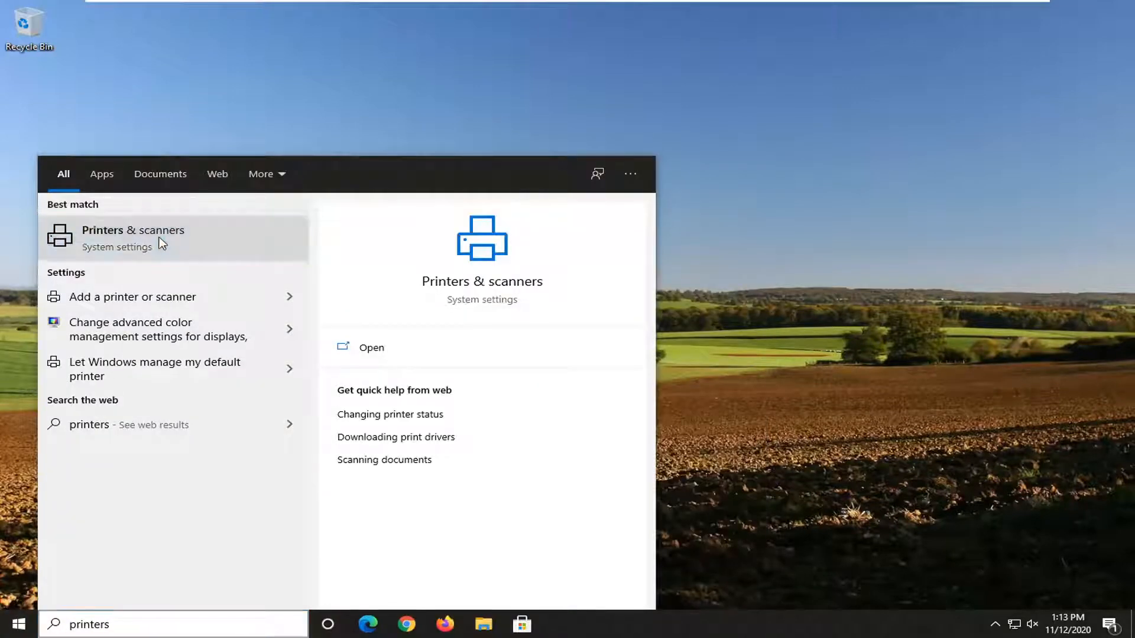
left_click(133, 238)
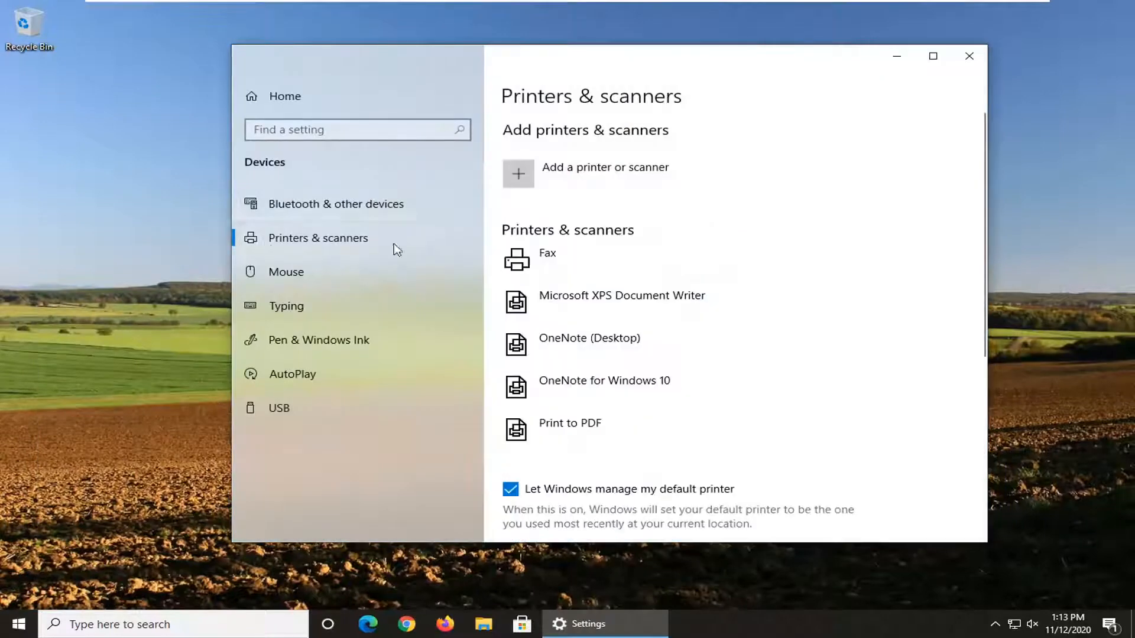
- Scan for new printers, then choose 'The printer that I want isn't listed'
left_click(518, 174)
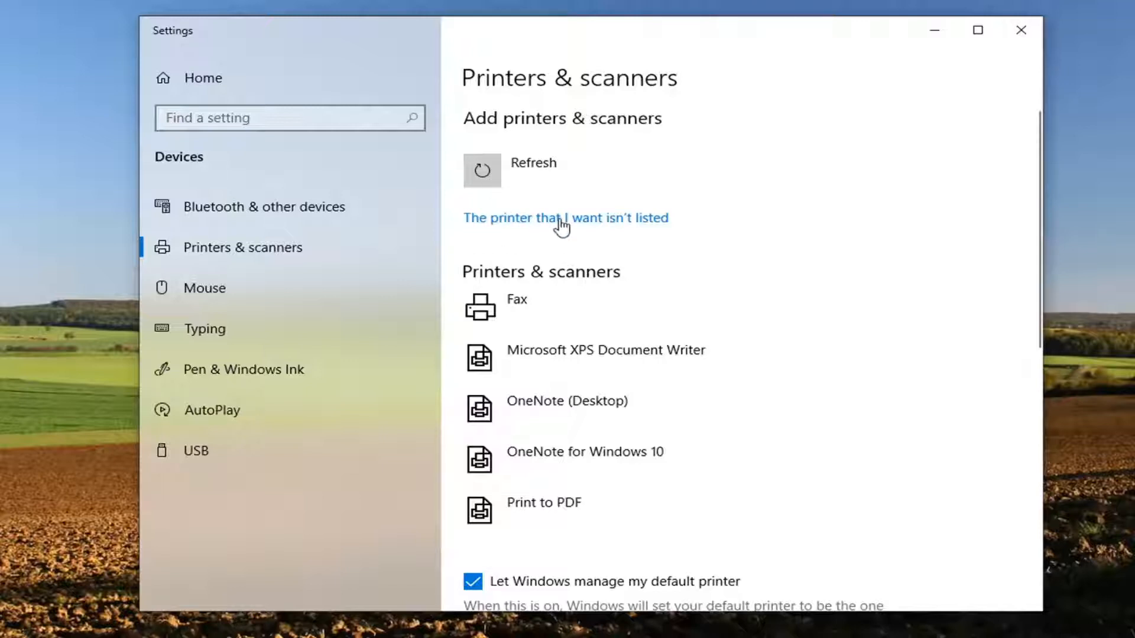
left_click(565, 218)
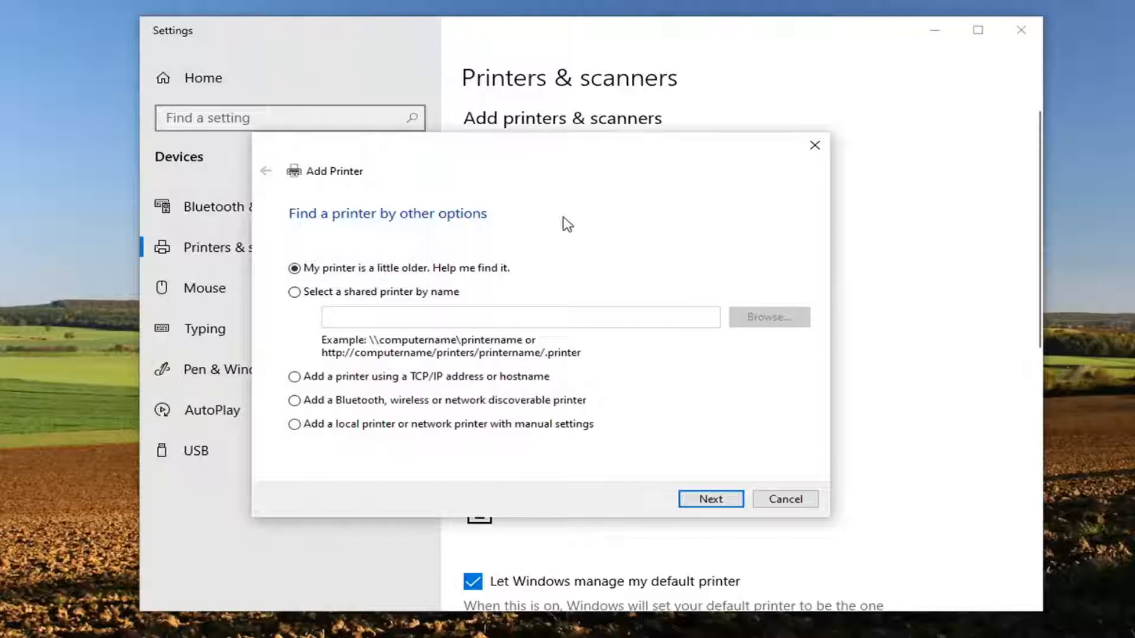
mouse_move(534, 216)
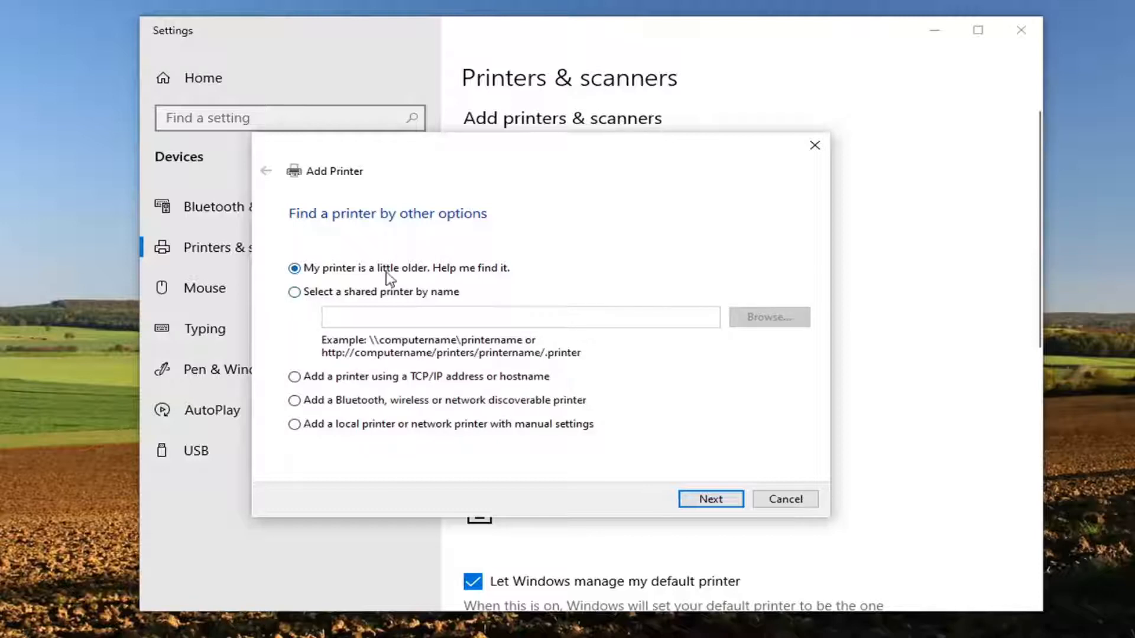
- Continue with 'My printer is a little older' to search for available printers
left_click(710, 499)
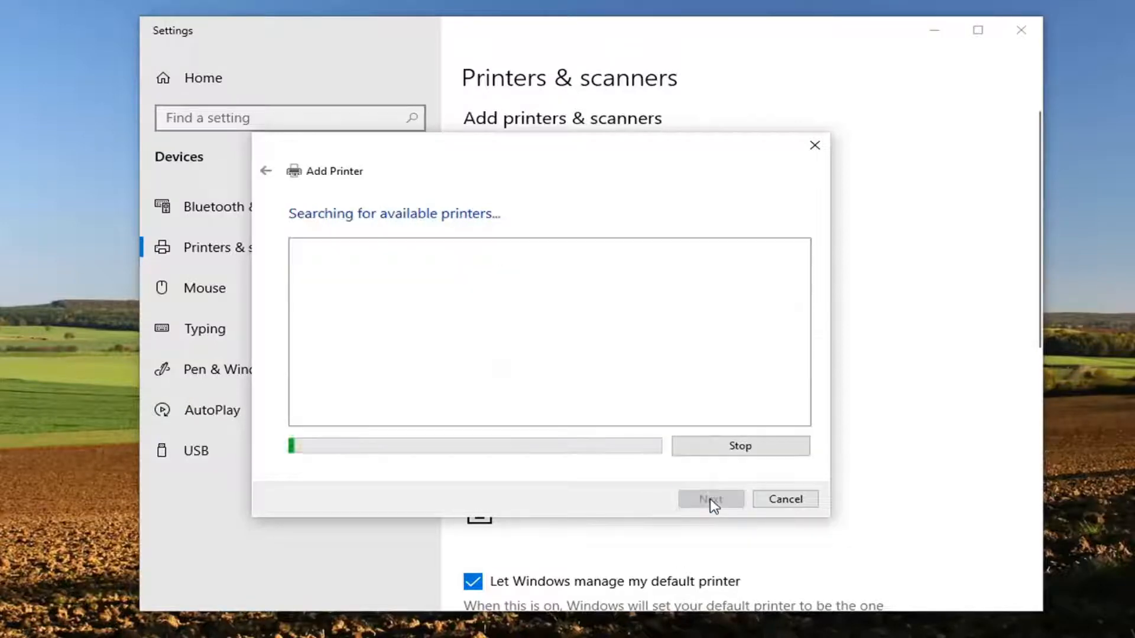